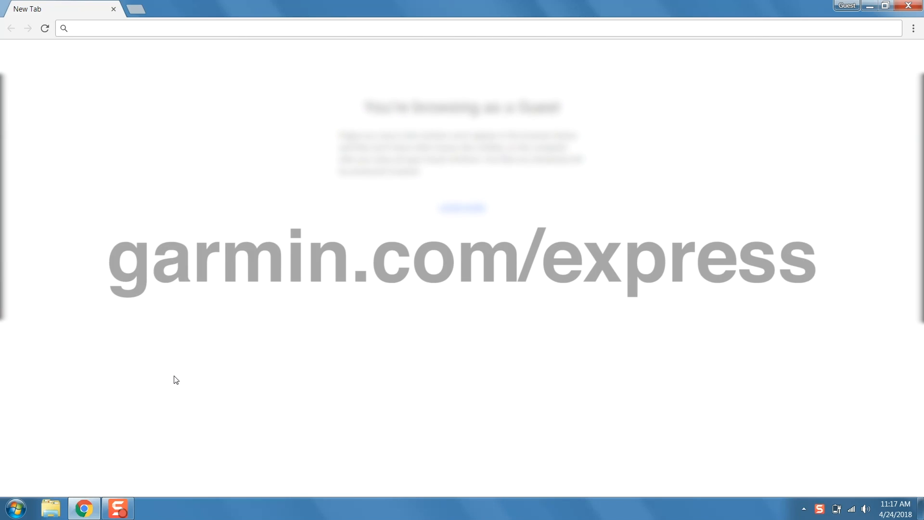
Go to garmin.com/express in the Chrome address bar to reach the Garmin Express page.
text(garmin)
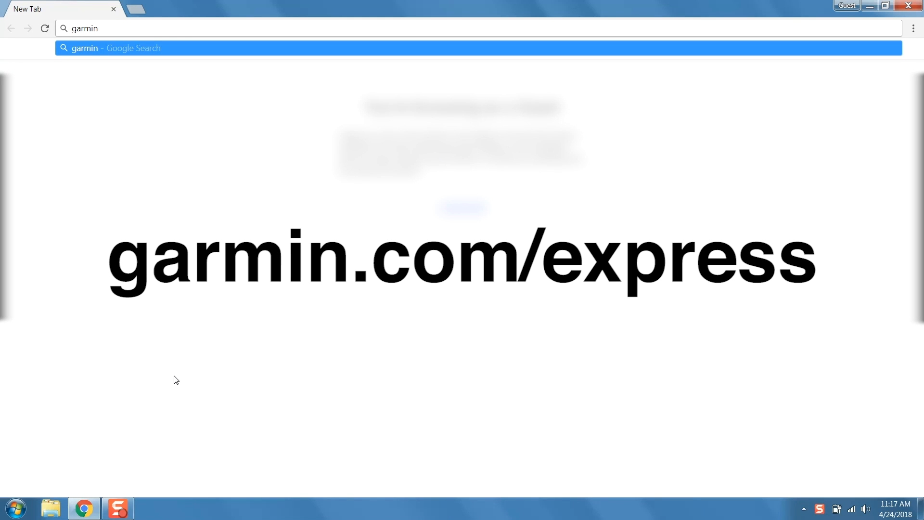
text(garmin.com/exp)
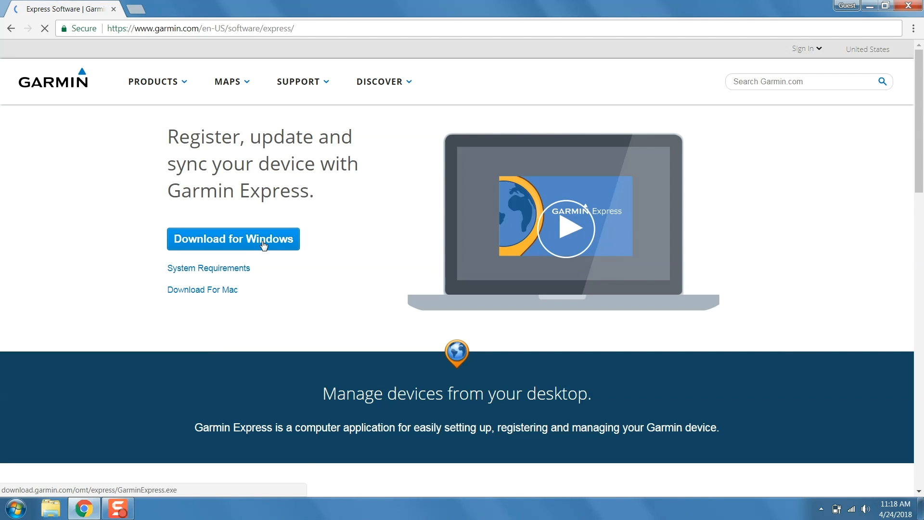
Download the Windows version of Garmin Express (GarminExpress.exe).
click(233, 239)
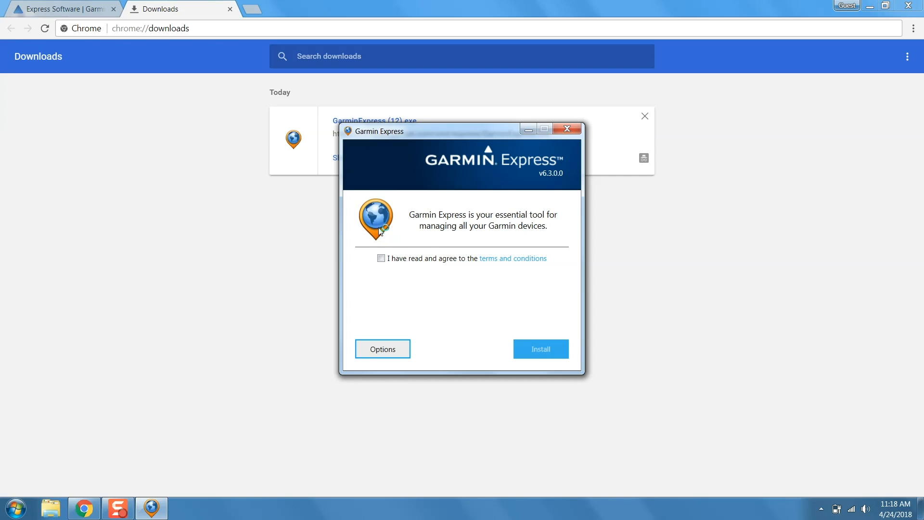
Run the installer to completion and launch the newly installed Garmin Express.
click(541, 350)
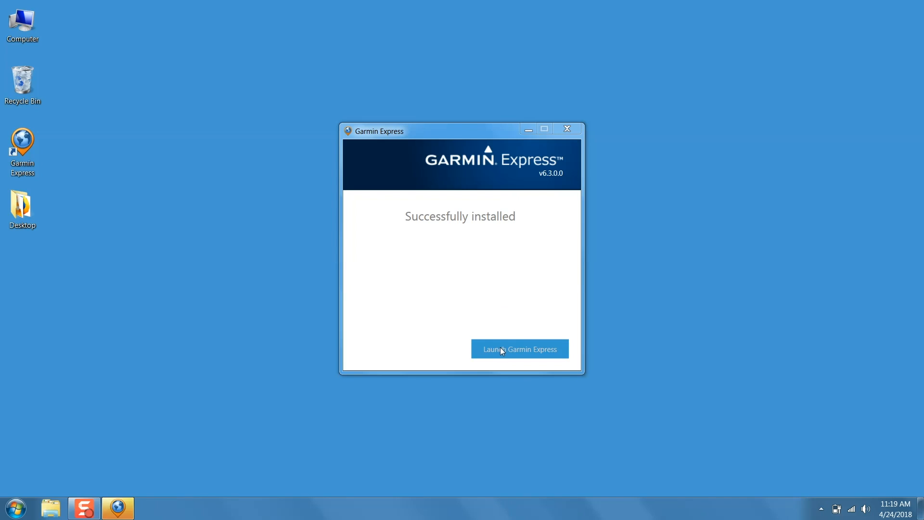
click(520, 348)
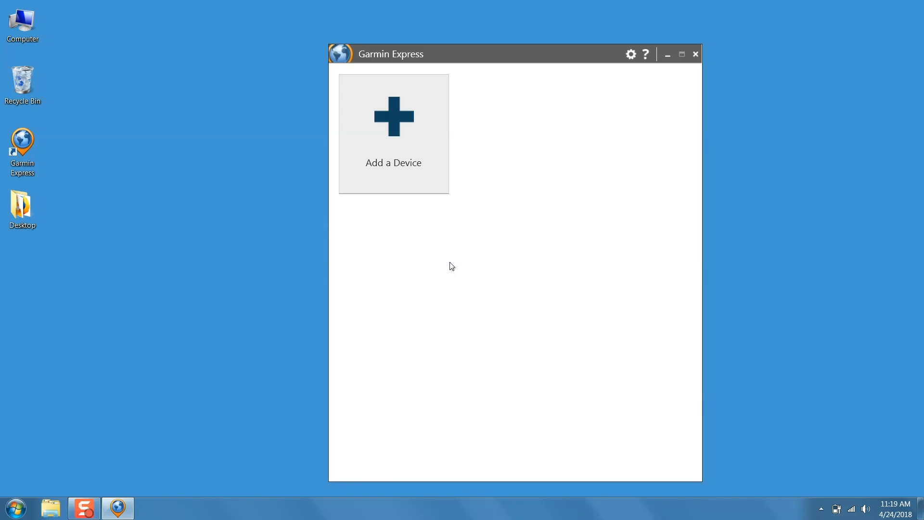
mouse_move(420, 191)
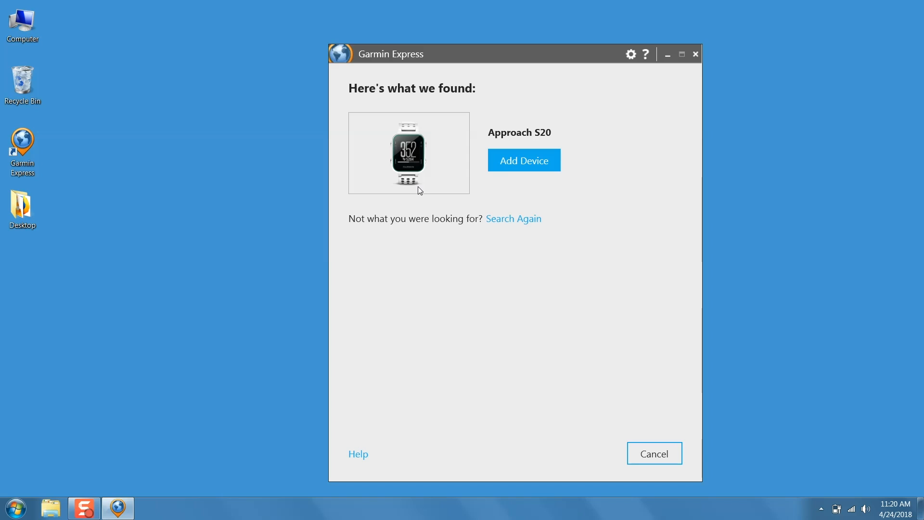
Add the detected Approach S20 watch as a device.
click(524, 160)
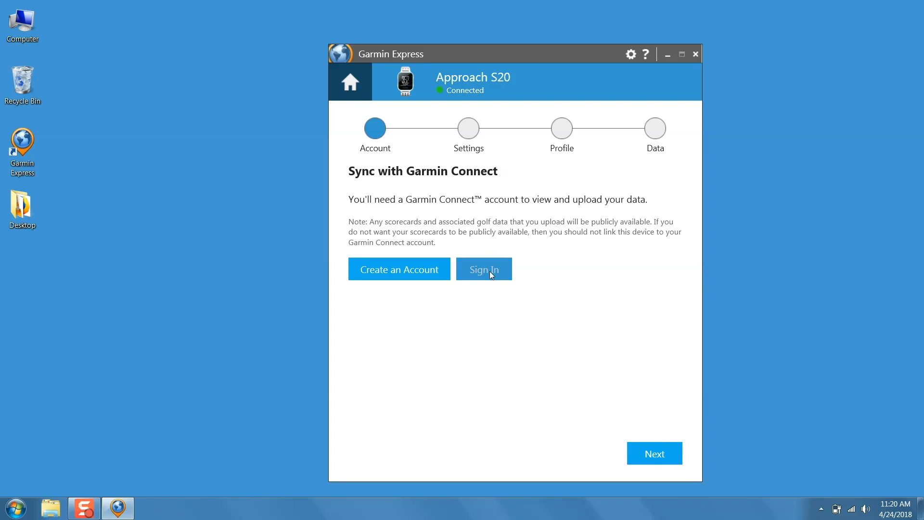
Sign into Garmin Connect with the garmin@ email account and submit the credentials.
click(483, 269)
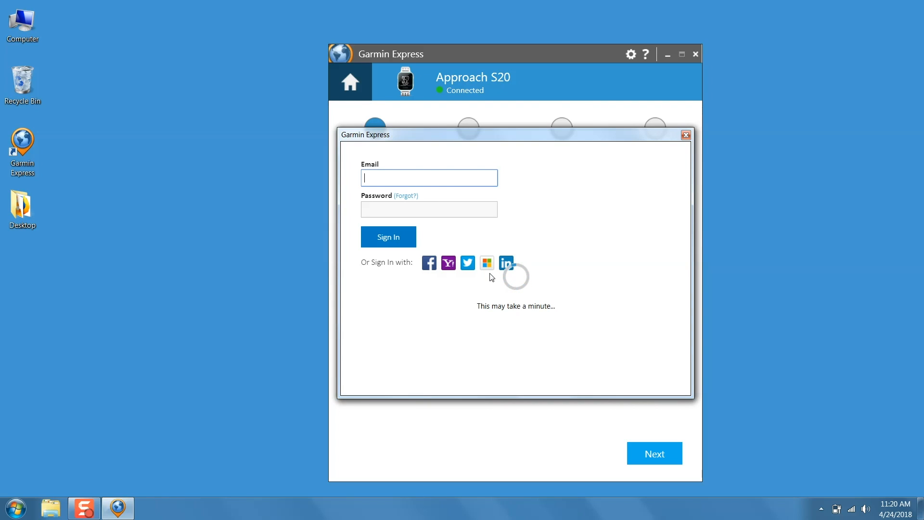
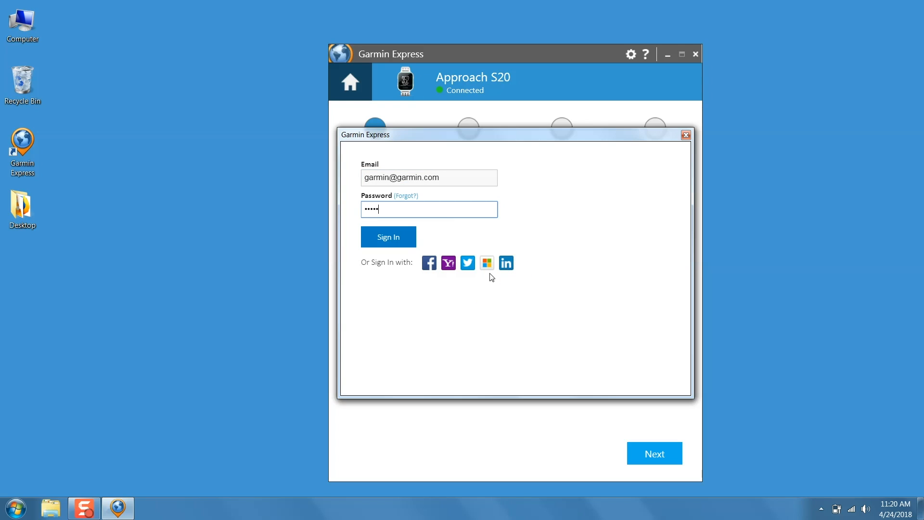
click(388, 237)
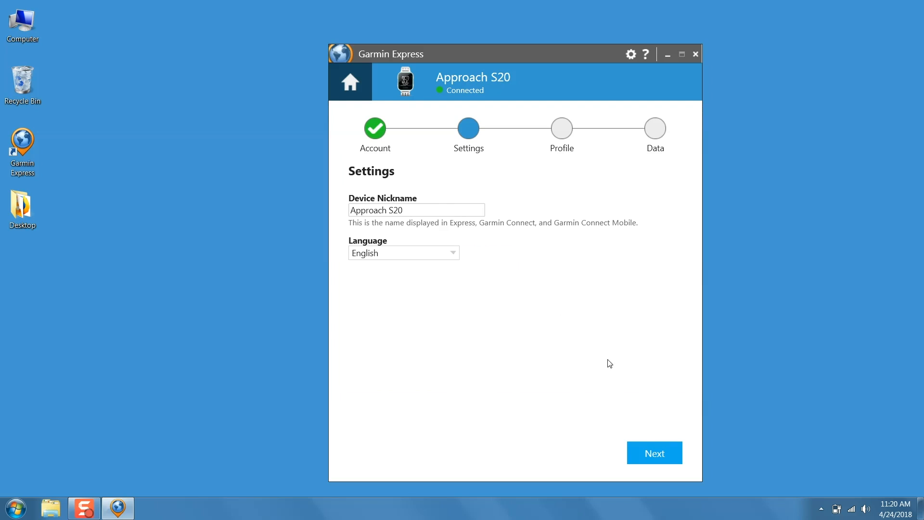
Keep the default nickname and language, confirm the profile, and allow Garmin data collection.
click(655, 452)
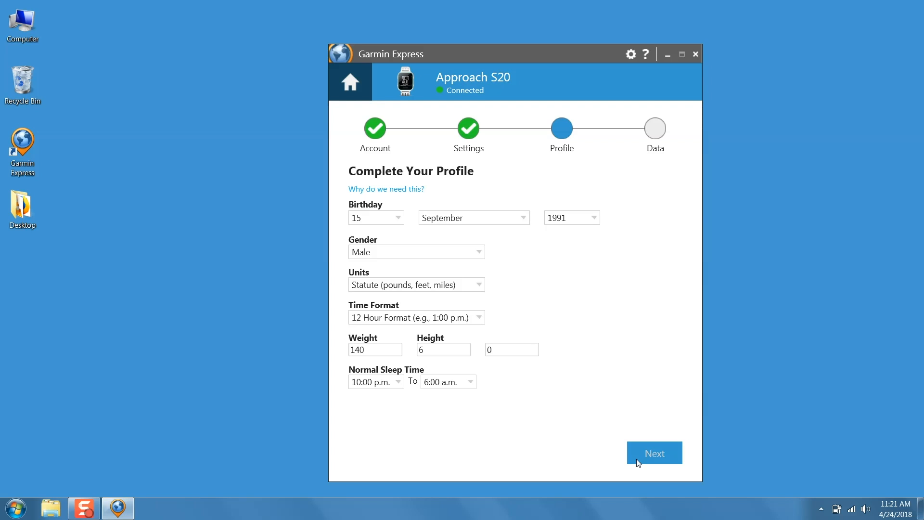
click(655, 452)
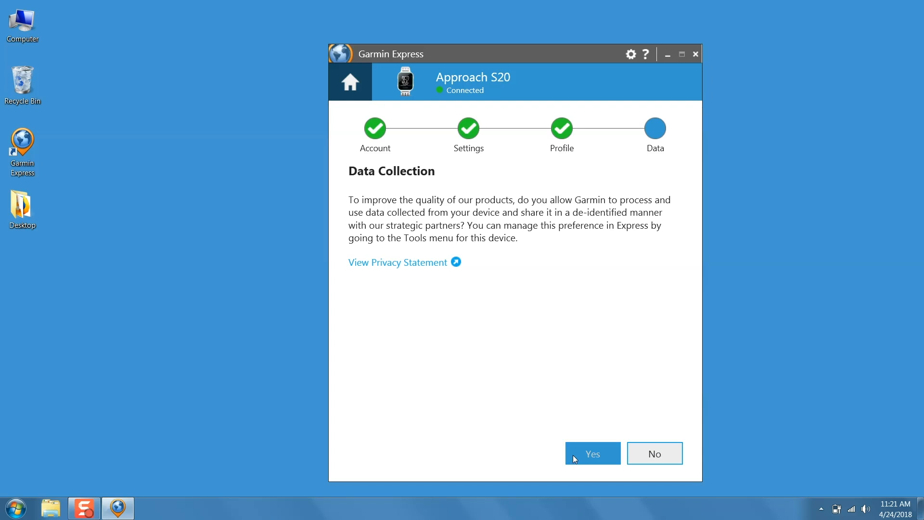
click(593, 453)
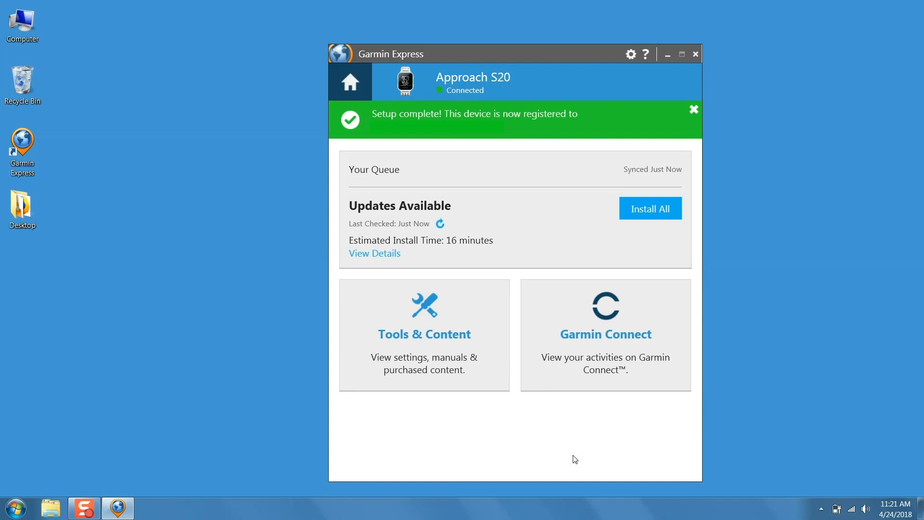
mouse_move(582, 436)
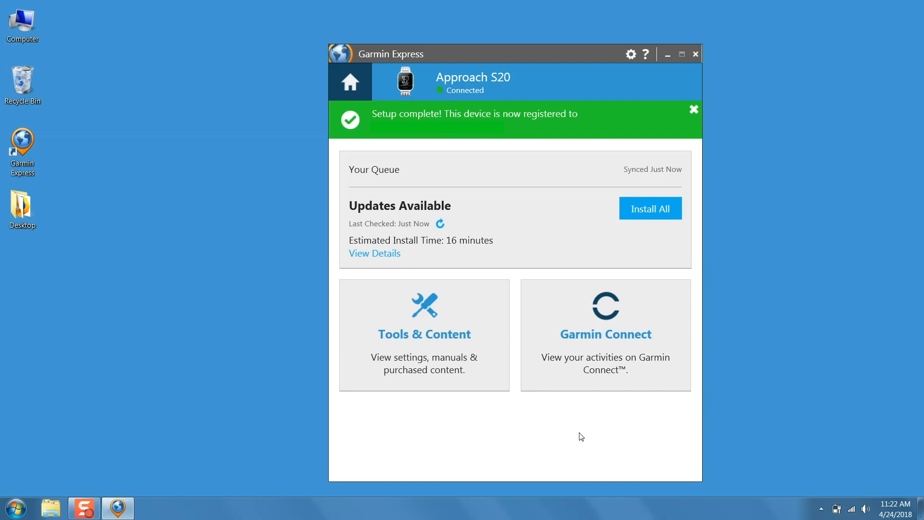
mouse_move(637, 227)
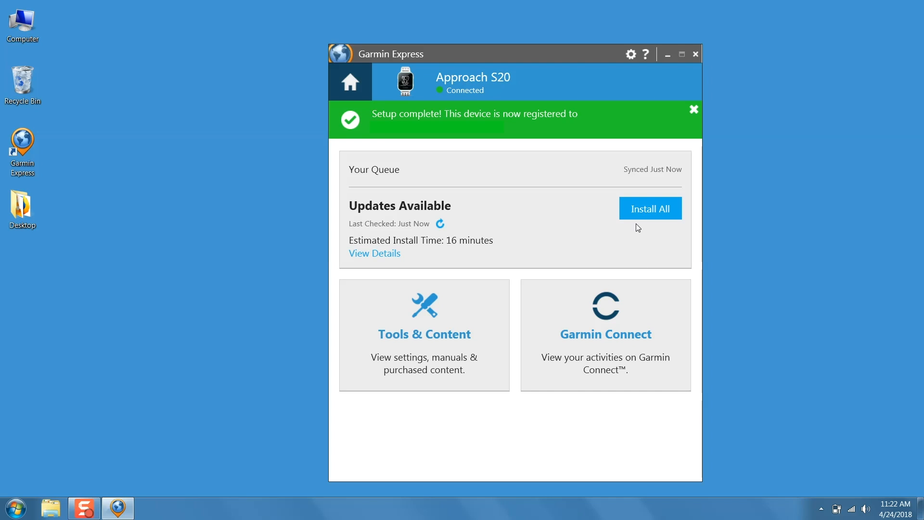
Choose Install All for the available updates and accept the Terms and Conditions.
click(651, 208)
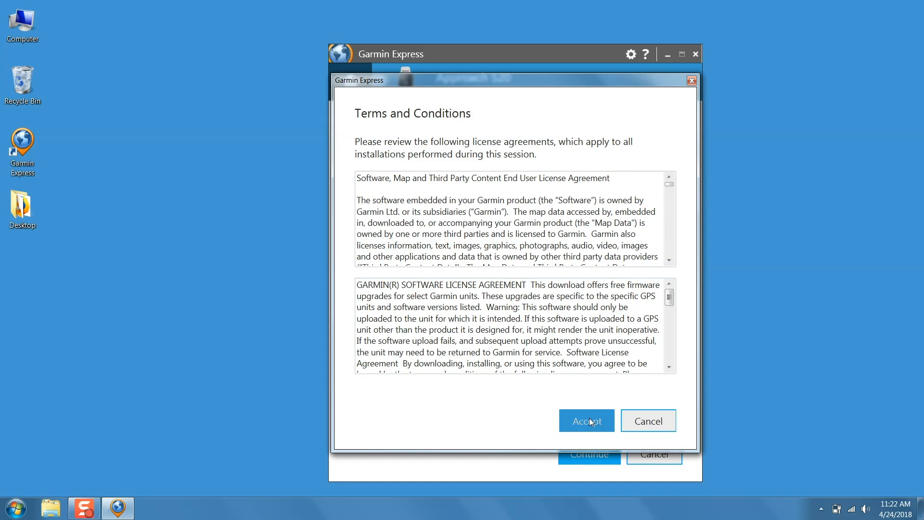
click(587, 420)
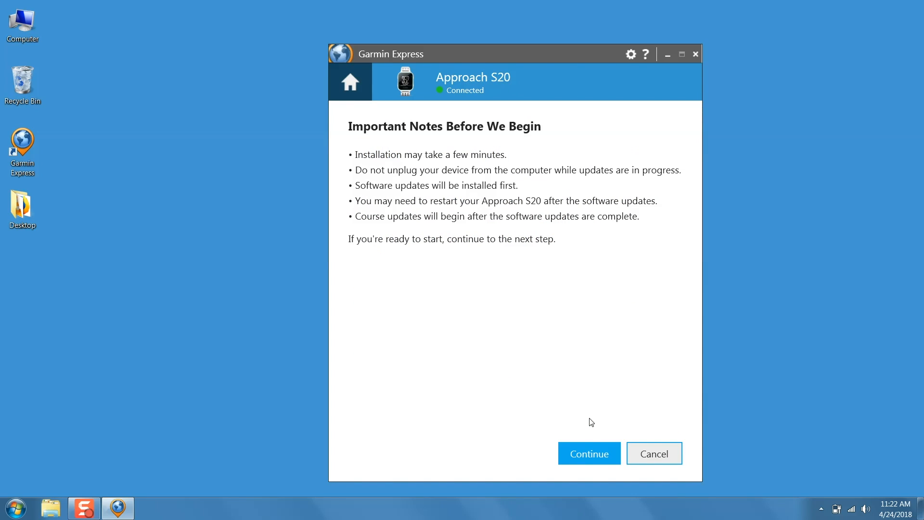
Continue past the Important Notes to update courses, then bring up Safely Remove Hardware.
click(589, 453)
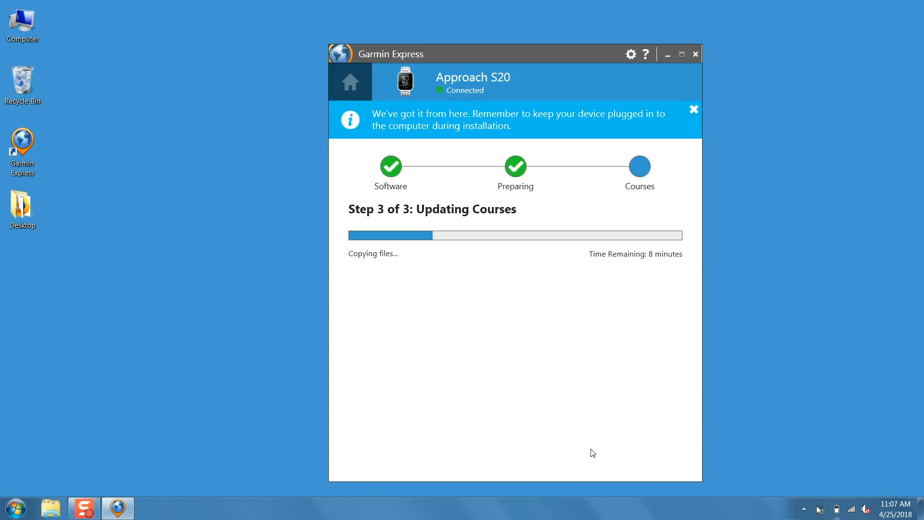
click(820, 509)
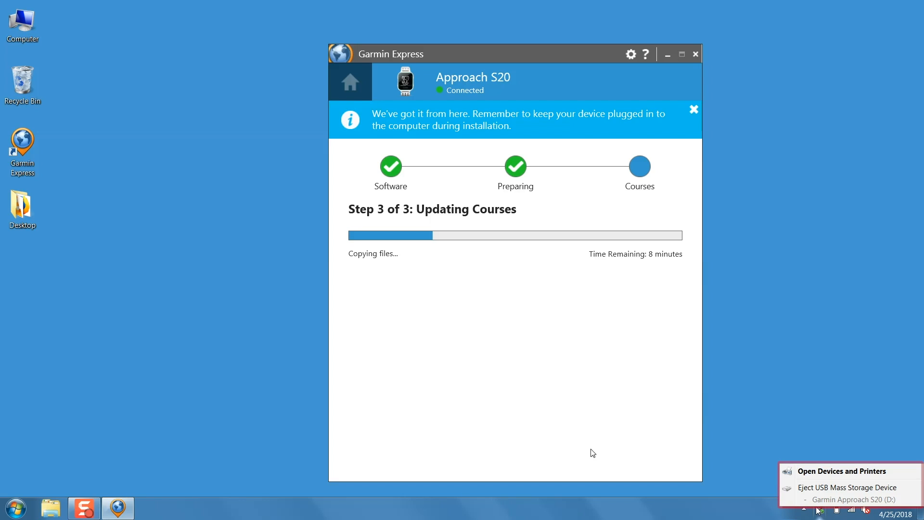